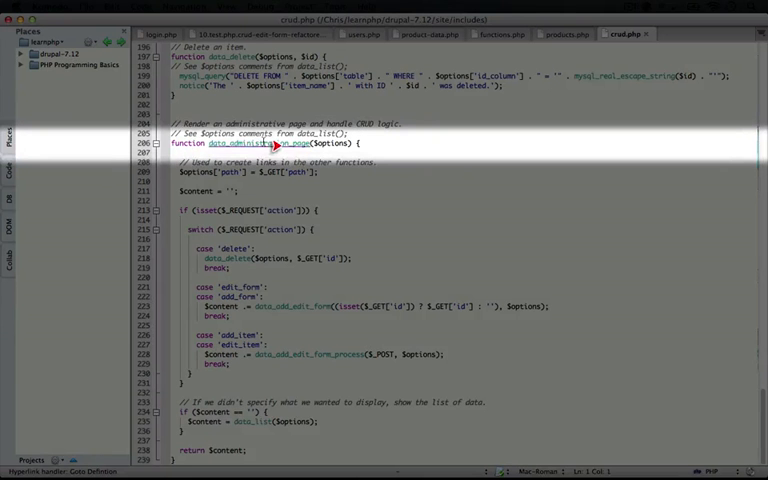
Step: Switch to products.php to view the options array passed to data_administration_page
{"action": "left_click", "coordinate": [565, 34]}
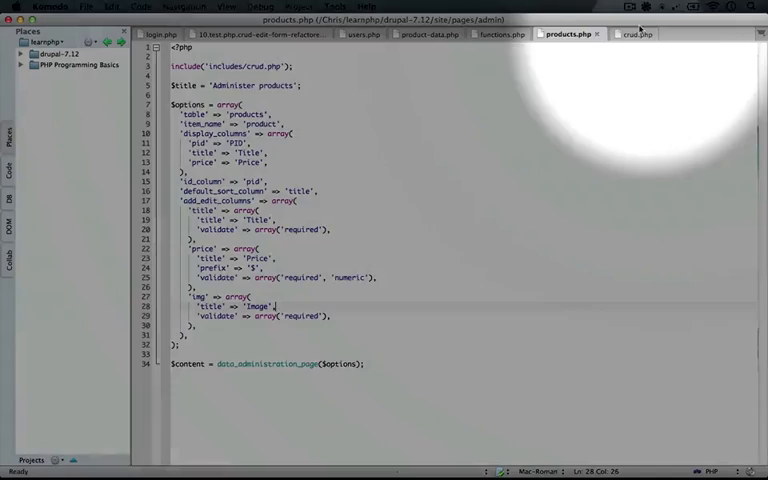
{"action": "left_click", "coordinate": [636, 34]}
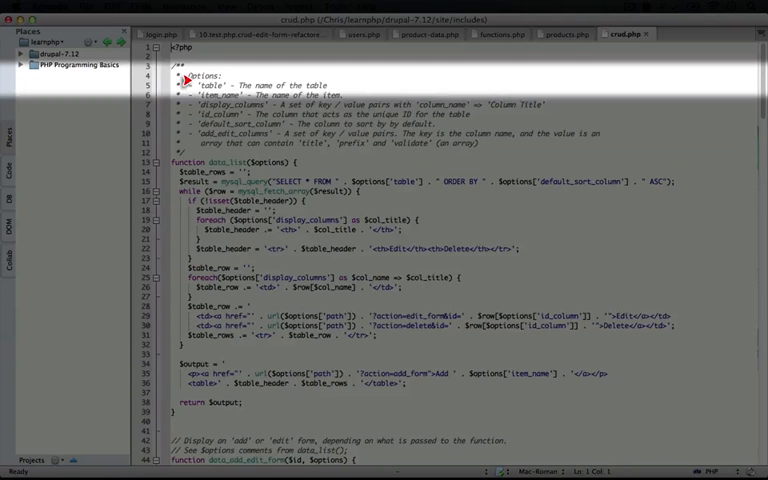
{"action": "mouse_move", "coordinate": [225, 79]}
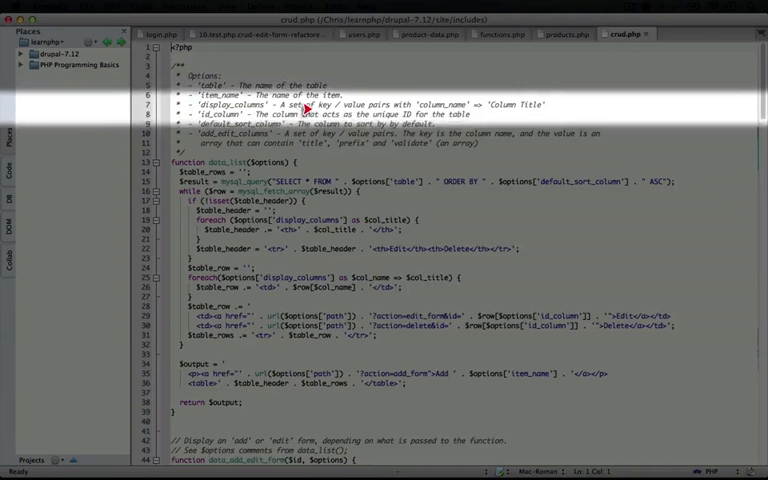
{"action": "mouse_move", "coordinate": [465, 103]}
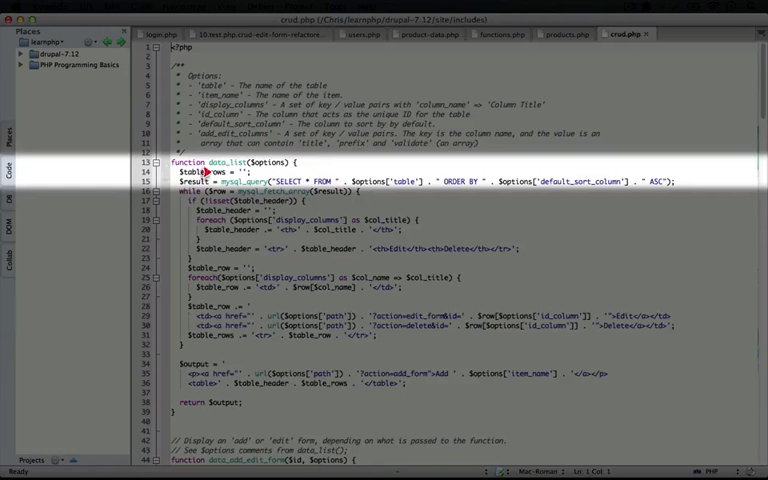
{"action": "left_click", "coordinate": [160, 182]}
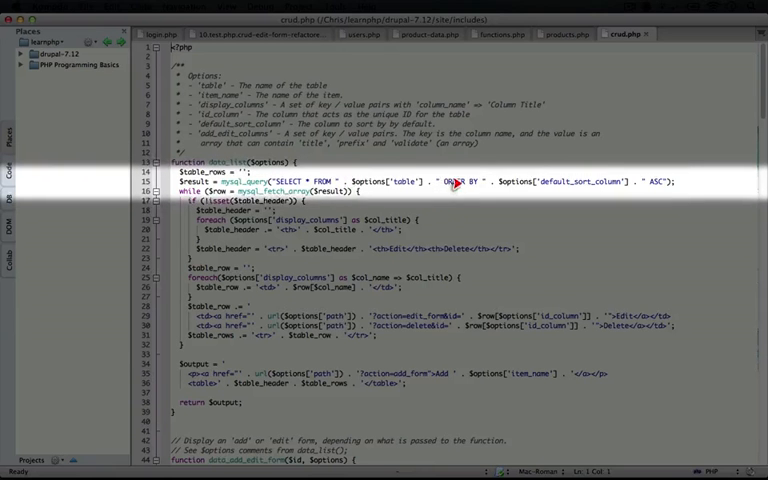
{"action": "mouse_move", "coordinate": [560, 190]}
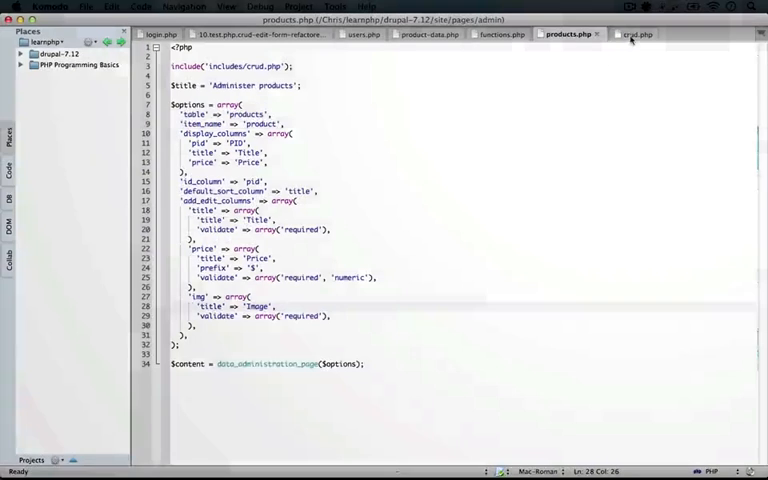
Step: Return to crud.php to review the data_list function and its options documentation
{"action": "left_click", "coordinate": [637, 34]}
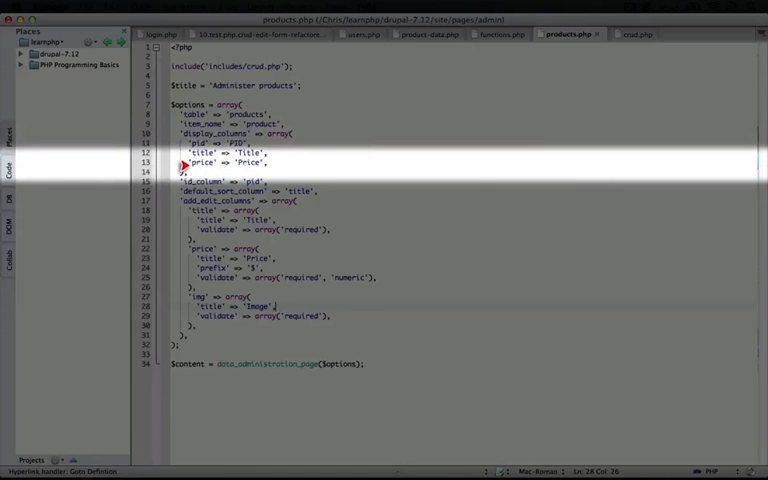
{"action": "left_click", "coordinate": [638, 33]}
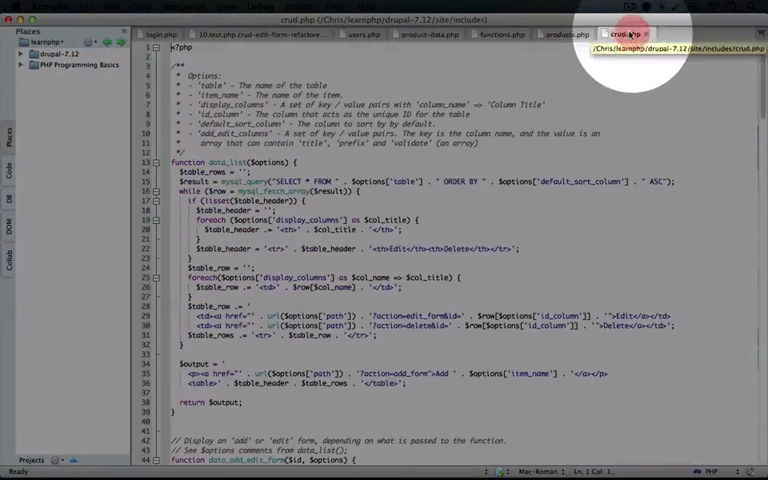